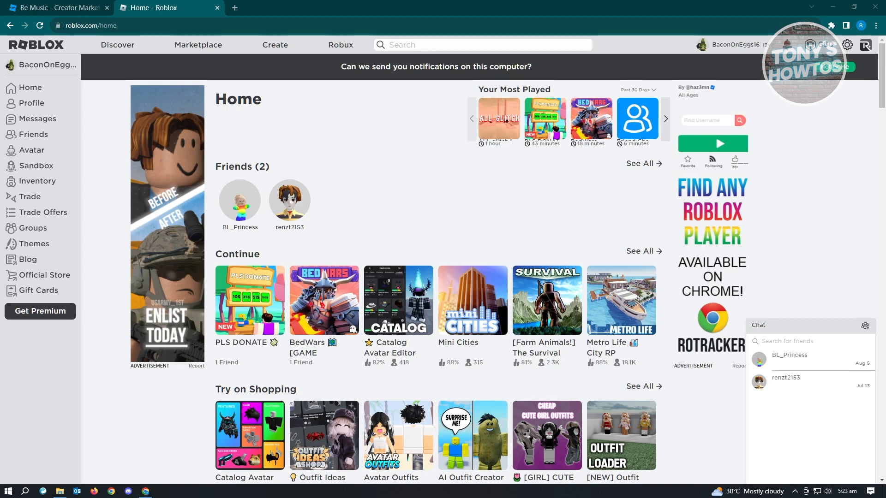
mouse_move(275, 44)
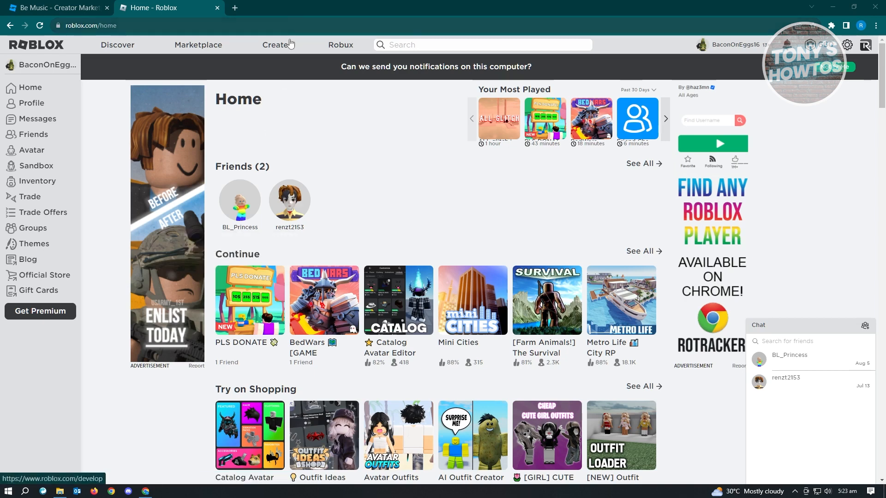
- Go from the Roblox site to Creator Hub's Marketplace and show its Audio catalogue
left_click(274, 45)
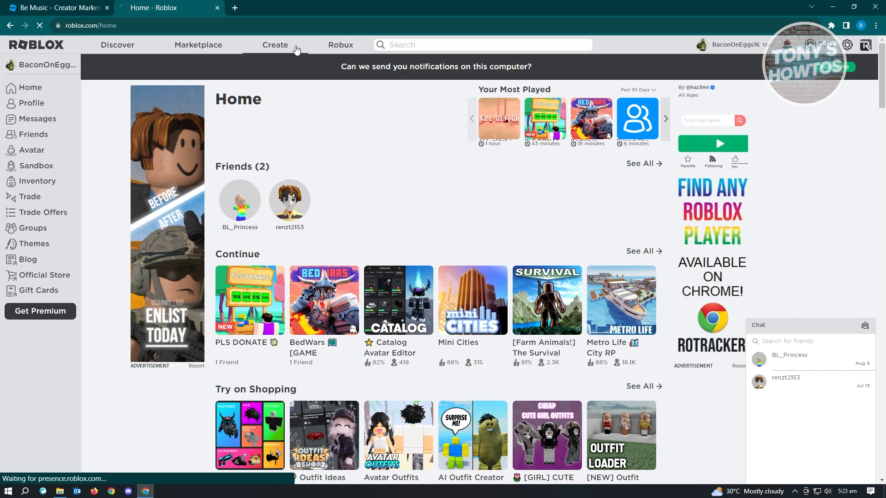
left_click(276, 45)
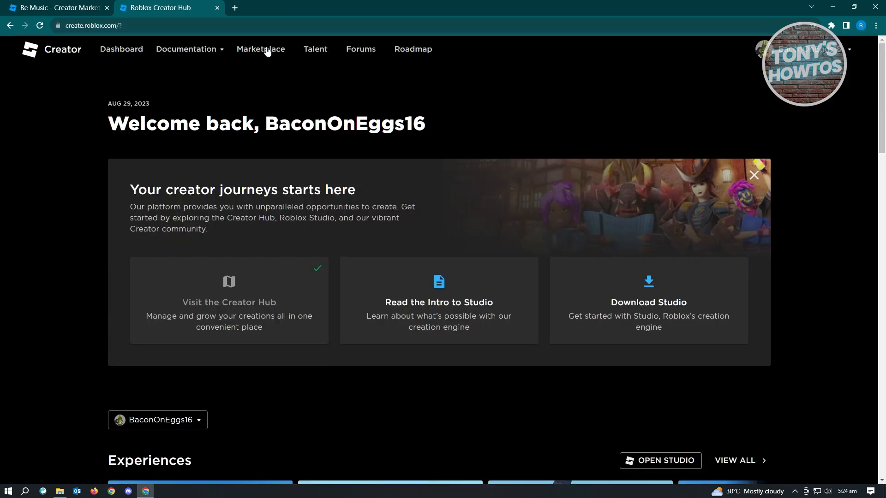
left_click(260, 49)
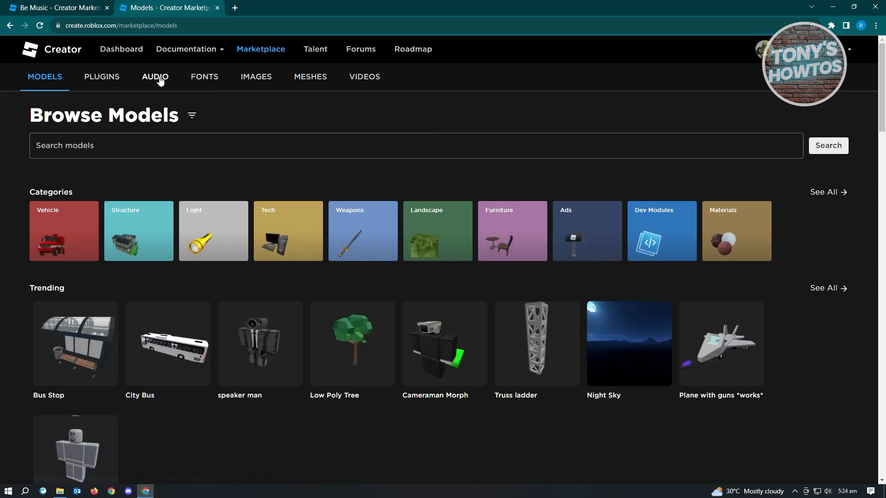
left_click(155, 76)
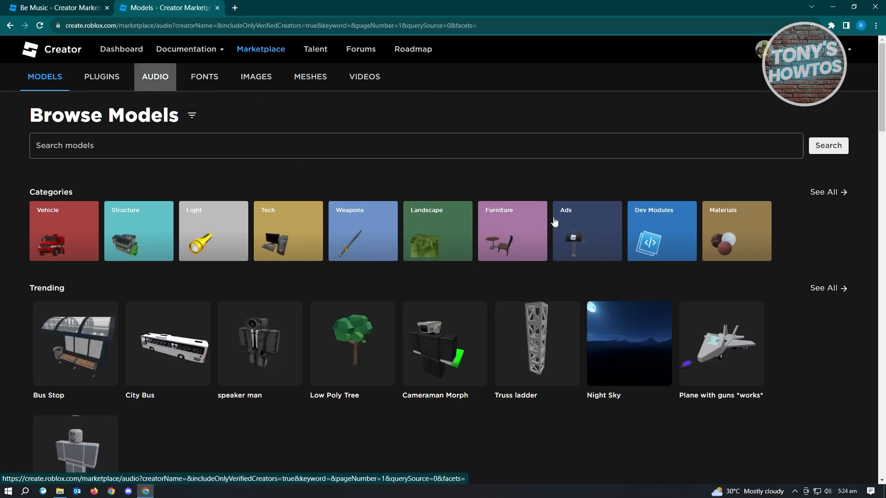
left_click(154, 76)
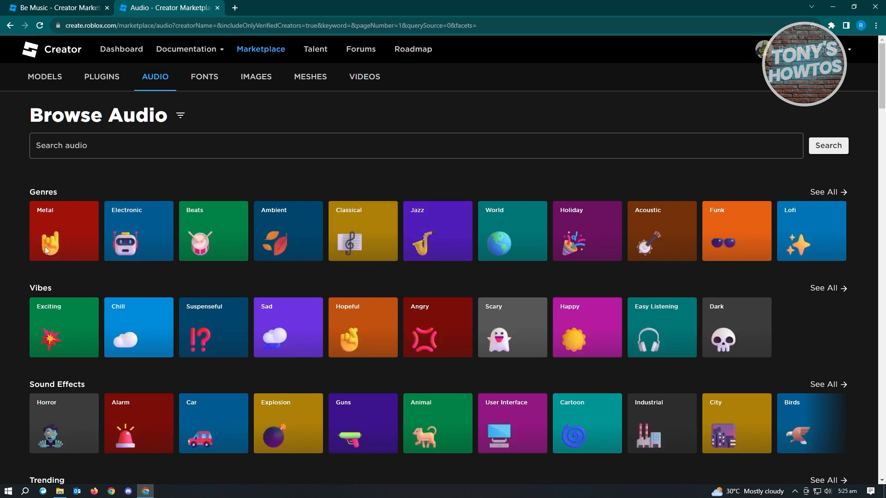
mouse_move(704, 286)
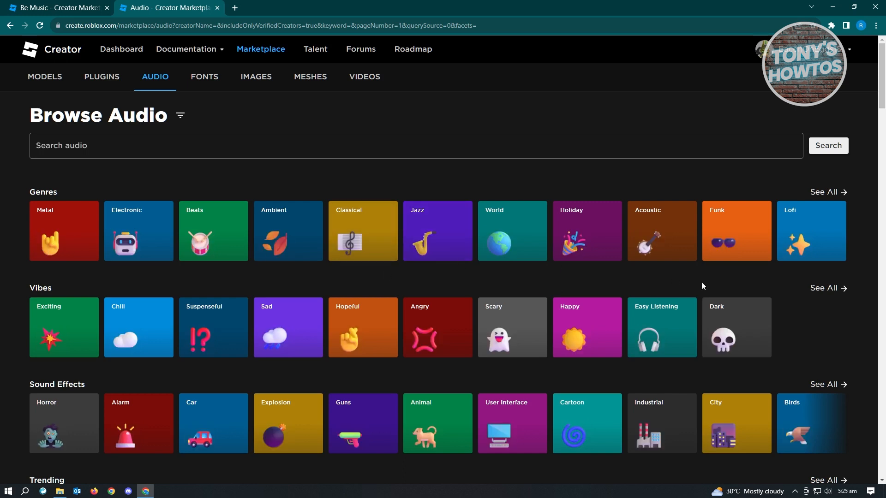
mouse_move(275, 235)
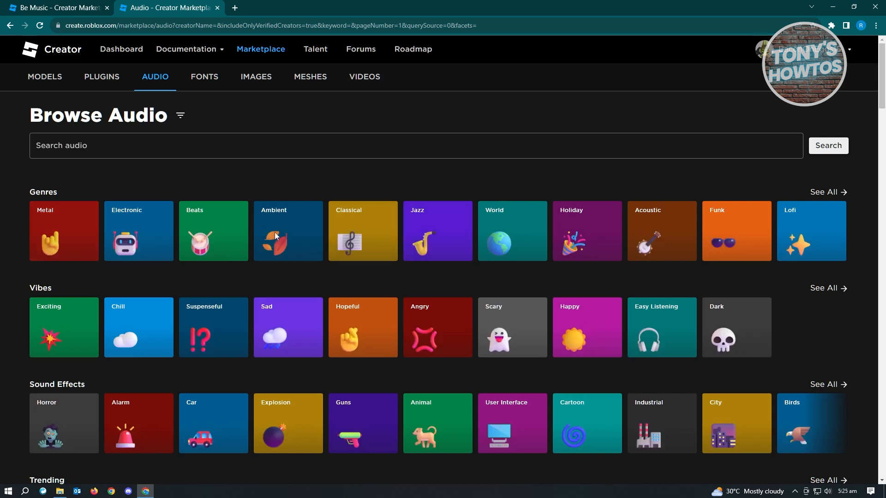
mouse_move(278, 214)
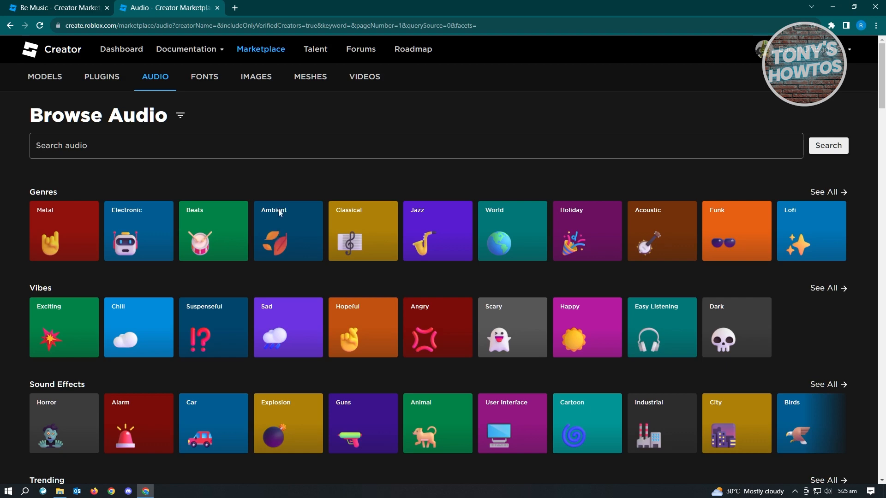
- Open Atmospheric Pulse (sting) in the Ambient genre and copy its asset ID from the URL
left_click(287, 232)
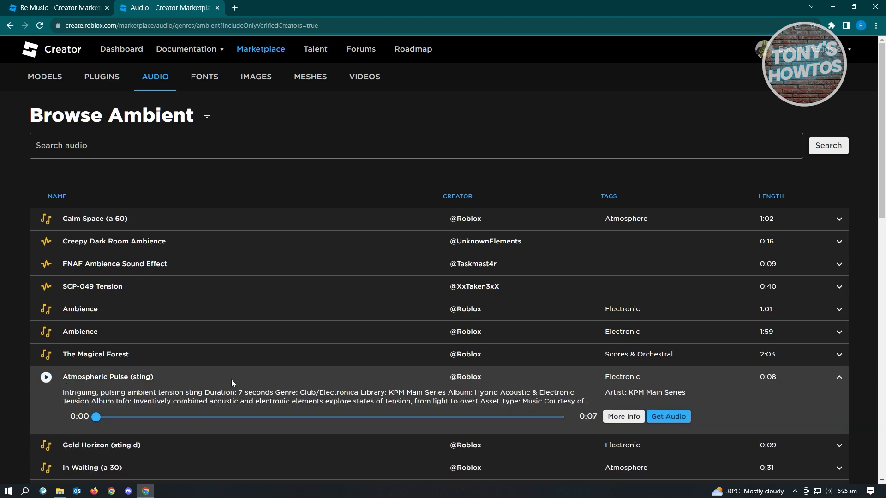
left_click(622, 416)
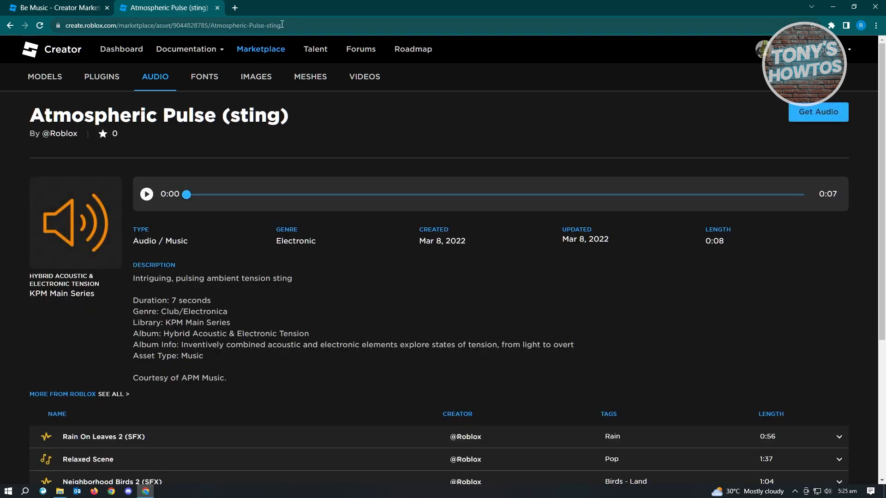
mouse_move(305, 30)
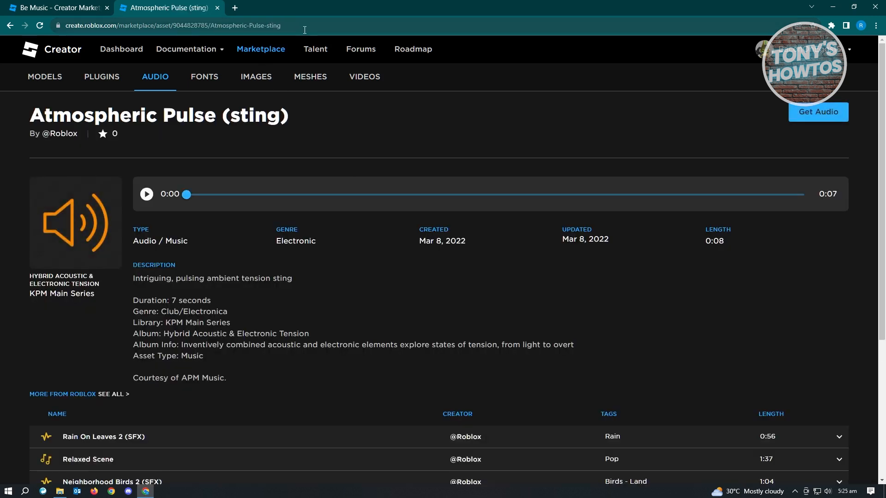
mouse_move(492, 190)
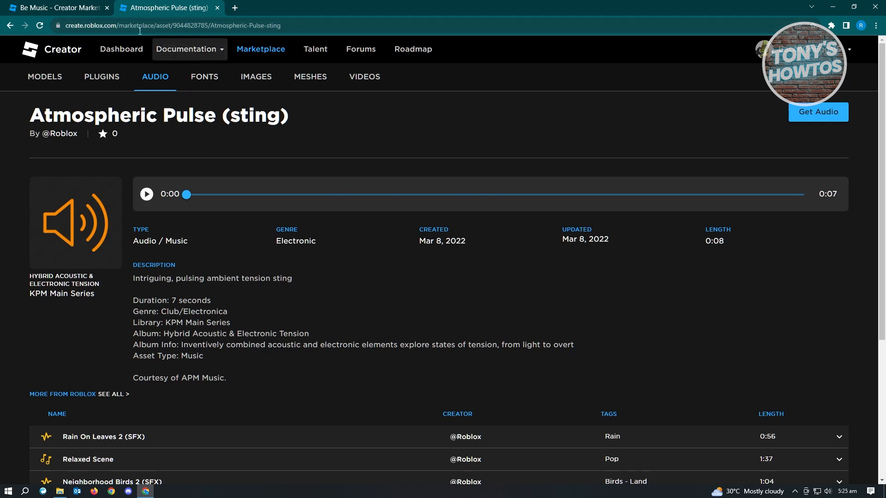
mouse_move(194, 38)
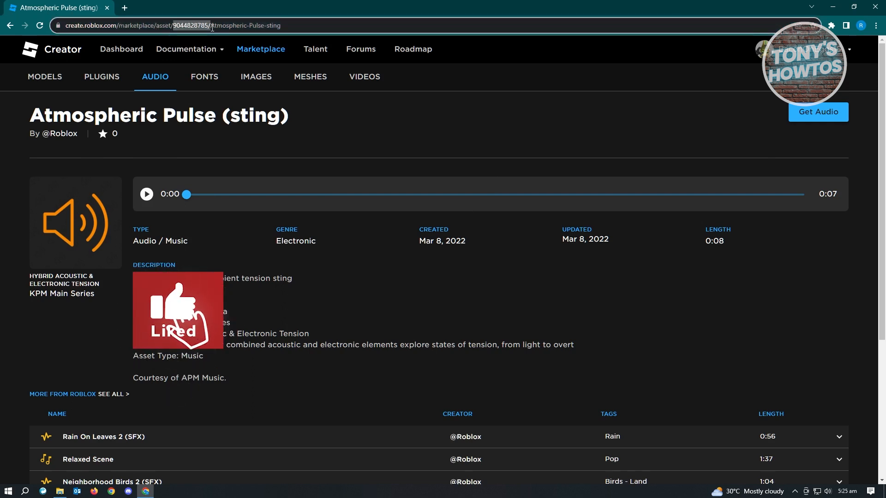
right_click(209, 26)
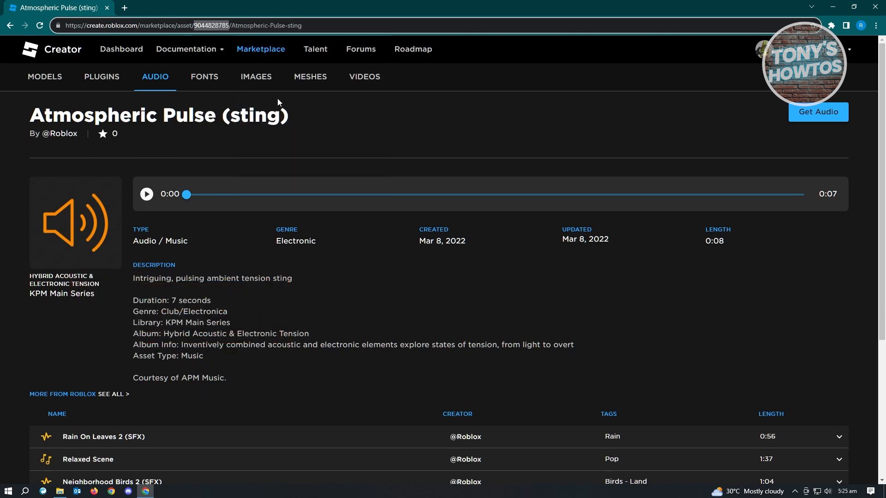
mouse_move(830, 5)
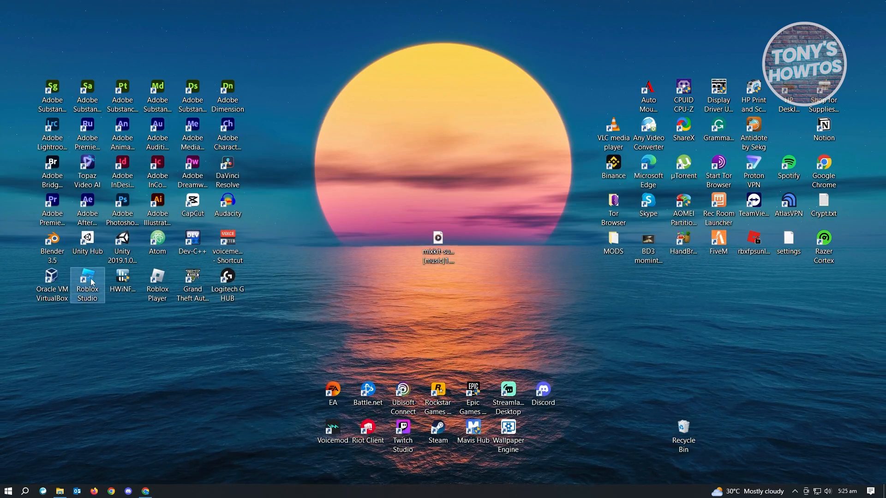
- Launch Roblox Studio and start a new place from the Baseplate template
double_click(87, 283)
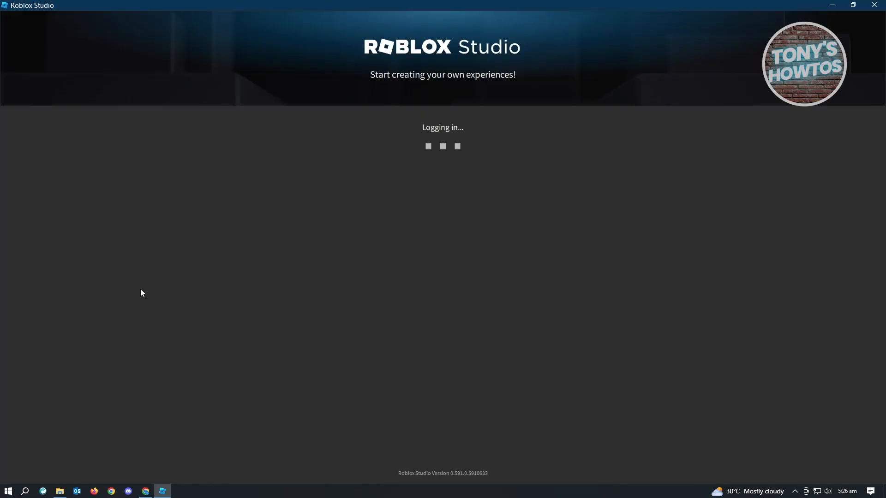
mouse_move(397, 266)
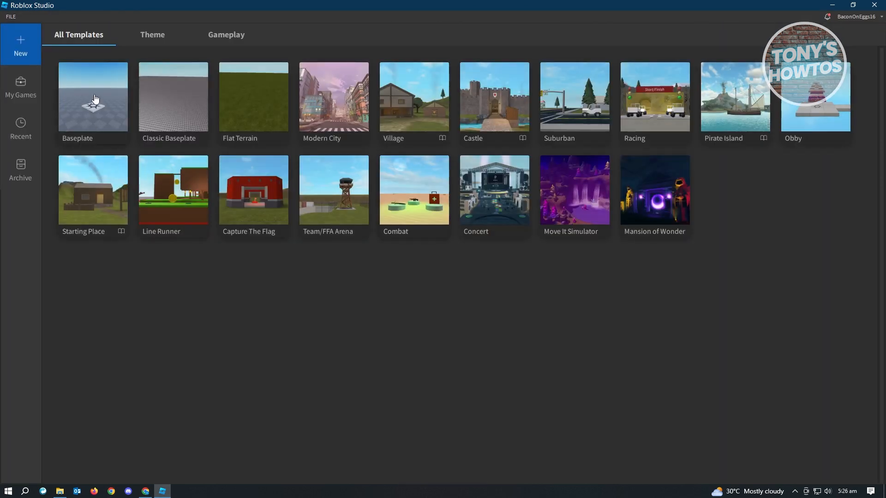
left_click(92, 97)
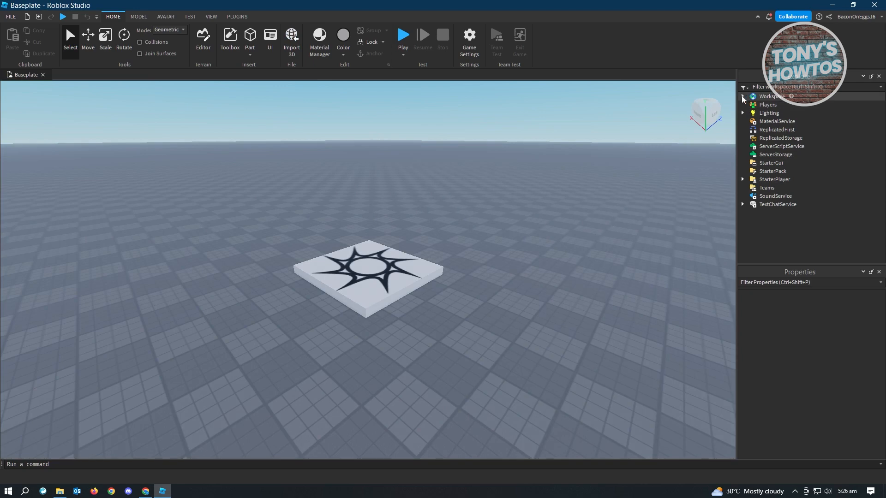
left_click(743, 96)
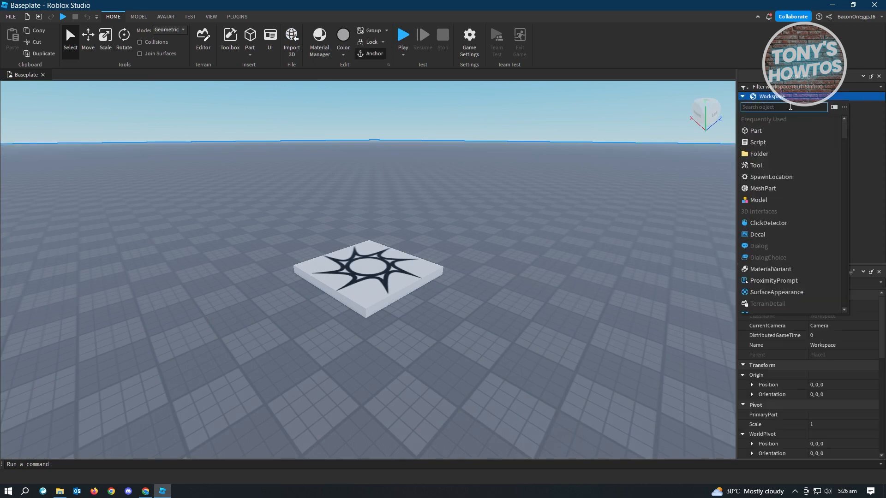
type("sound")
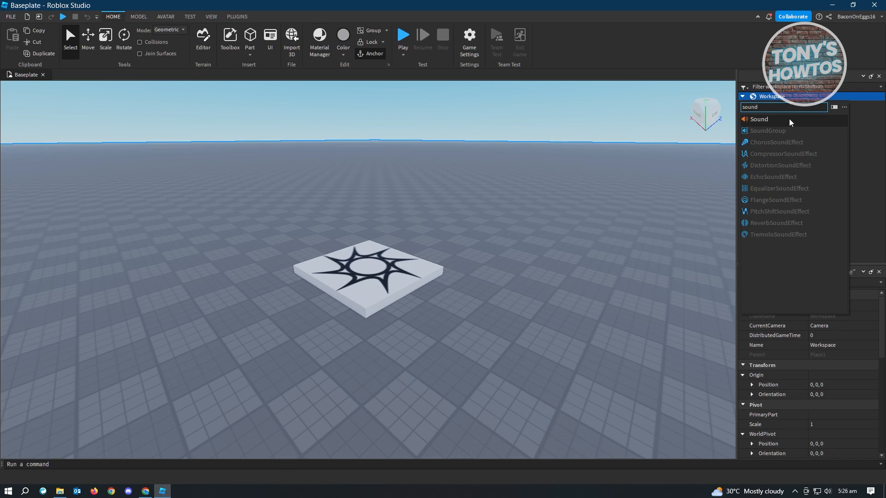
left_click(759, 118)
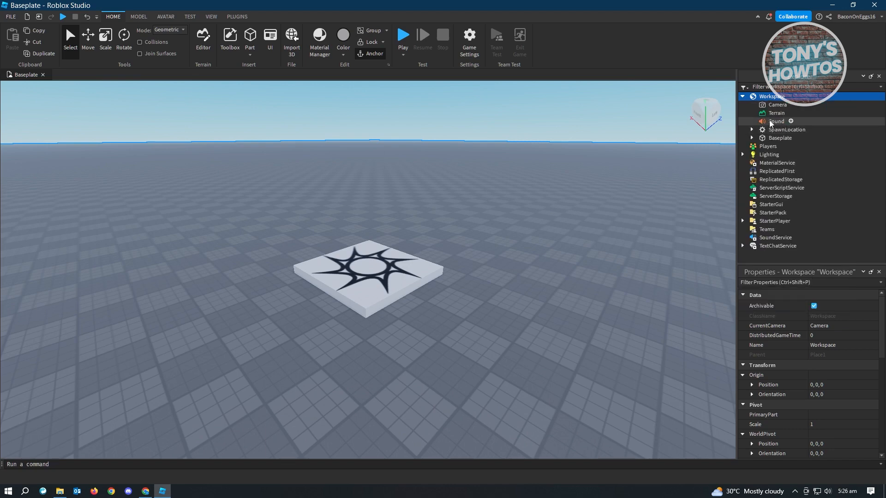
left_click(777, 121)
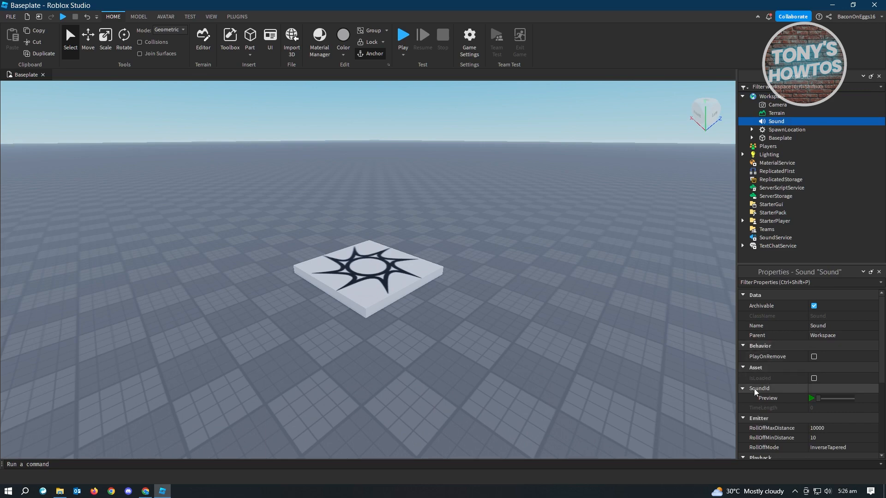
scroll("down", 3)
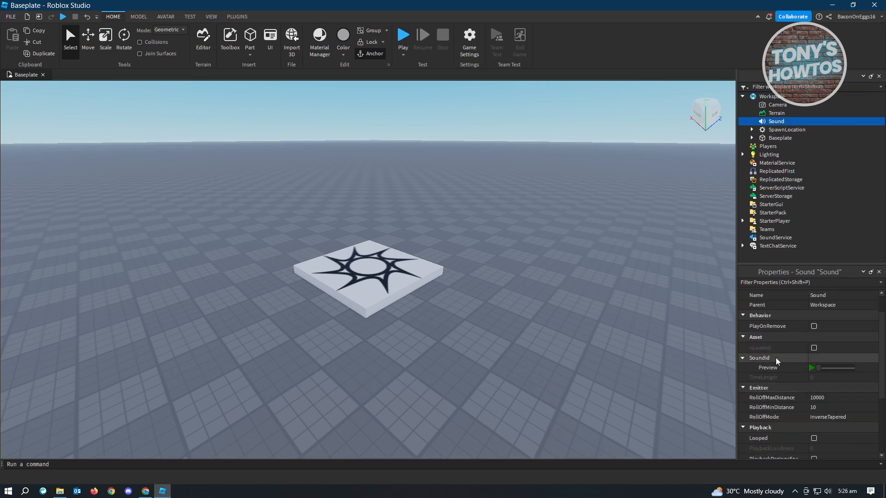
mouse_move(834, 358)
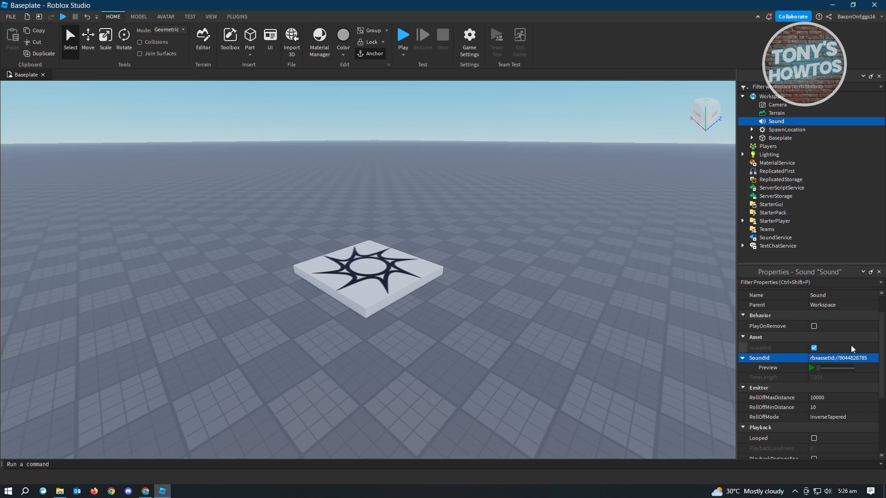
scroll("up", 3)
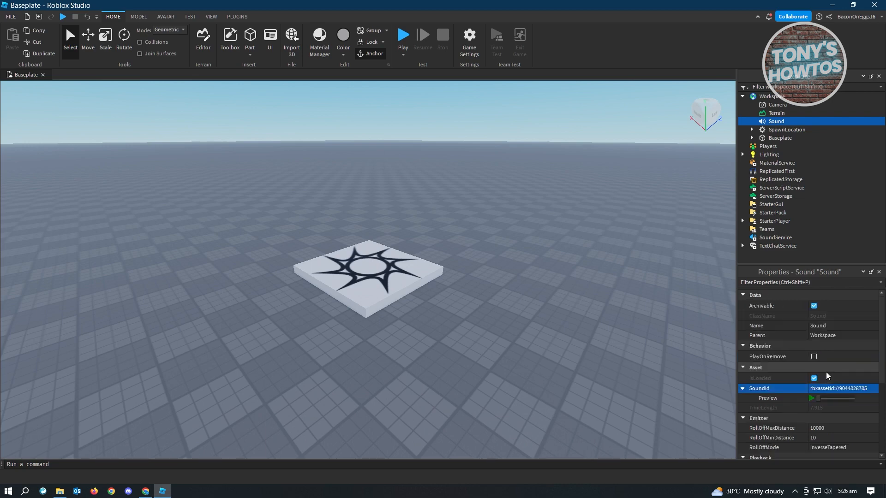
mouse_move(829, 379)
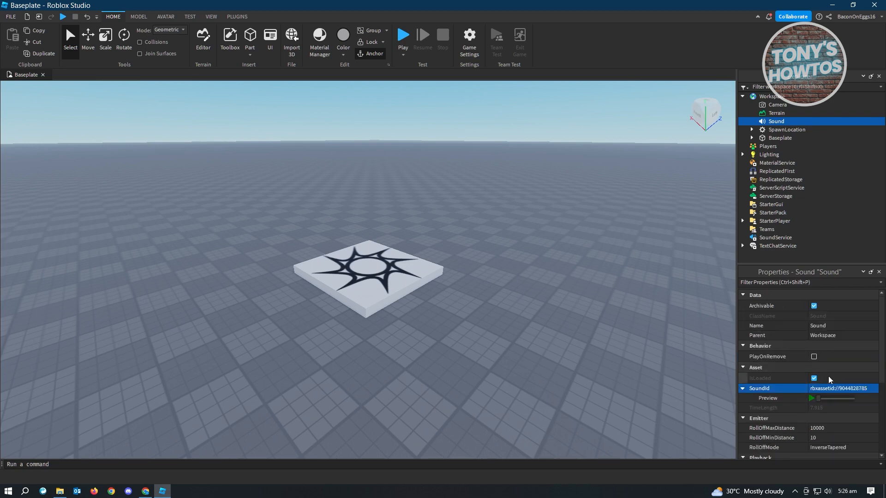
scroll("down", 3)
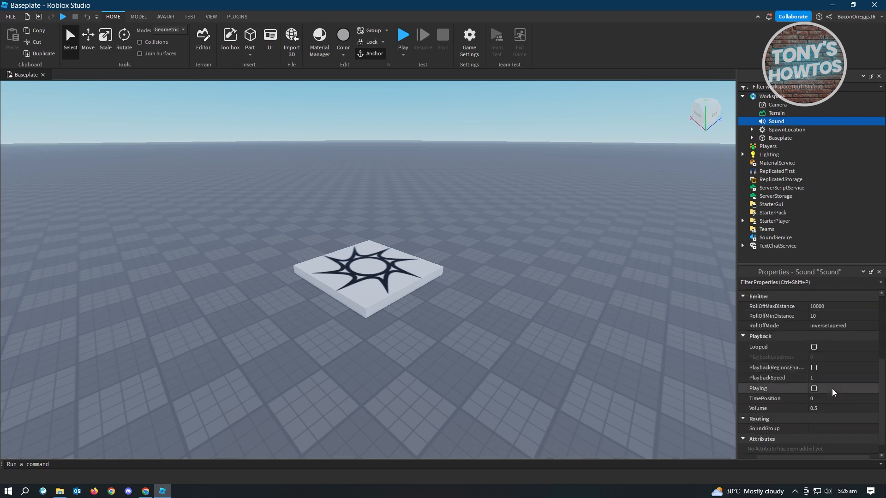
mouse_move(845, 368)
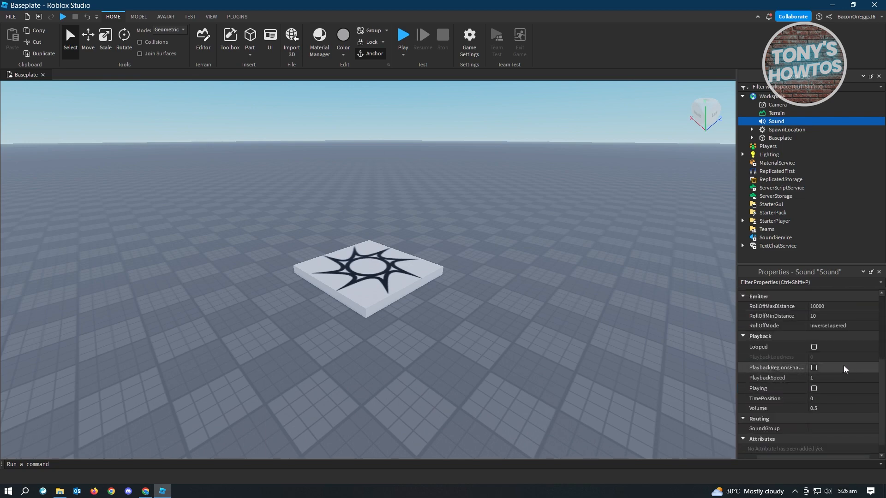
mouse_move(805, 347)
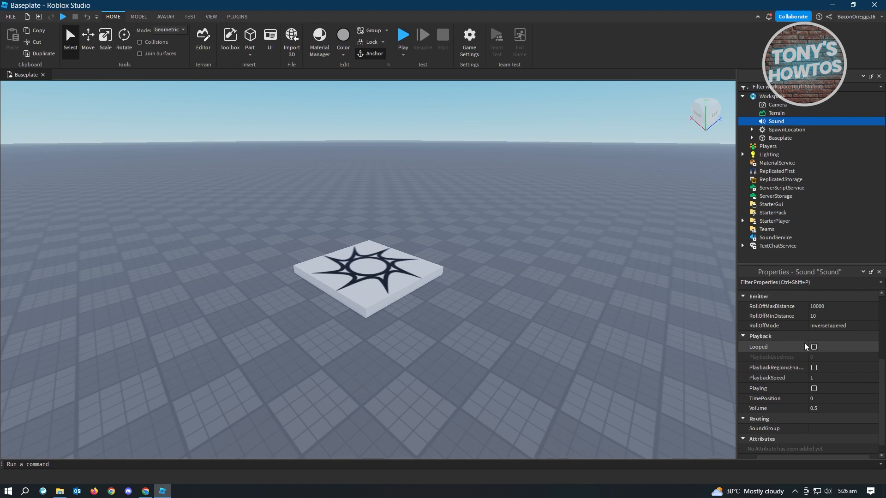
- Enable the Sound's Looped and Playing properties so it loops and auto-plays
left_click(814, 347)
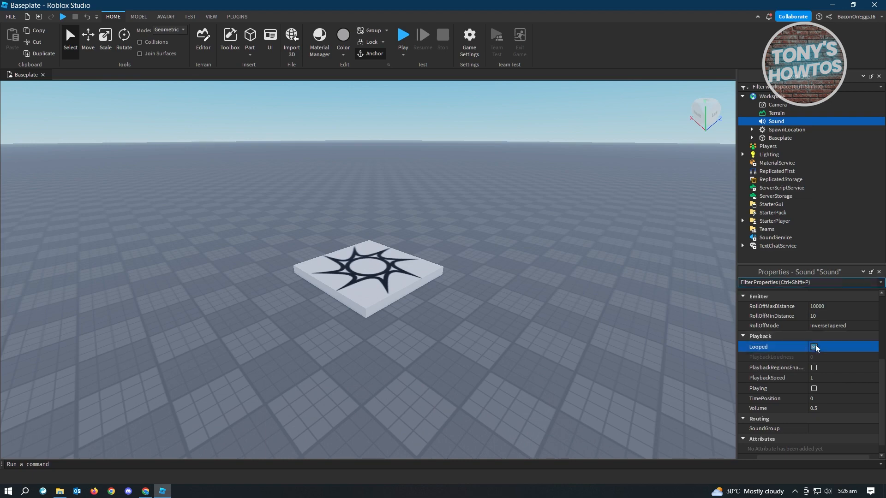
left_click(814, 347)
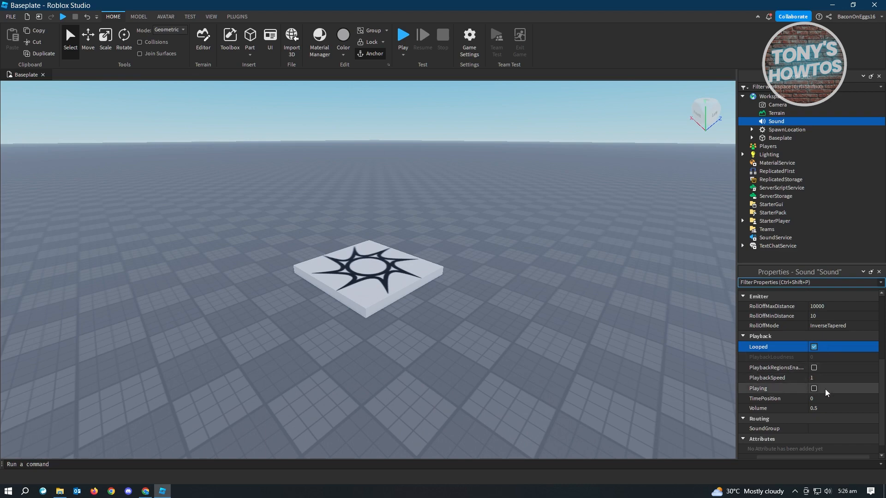
mouse_move(791, 385)
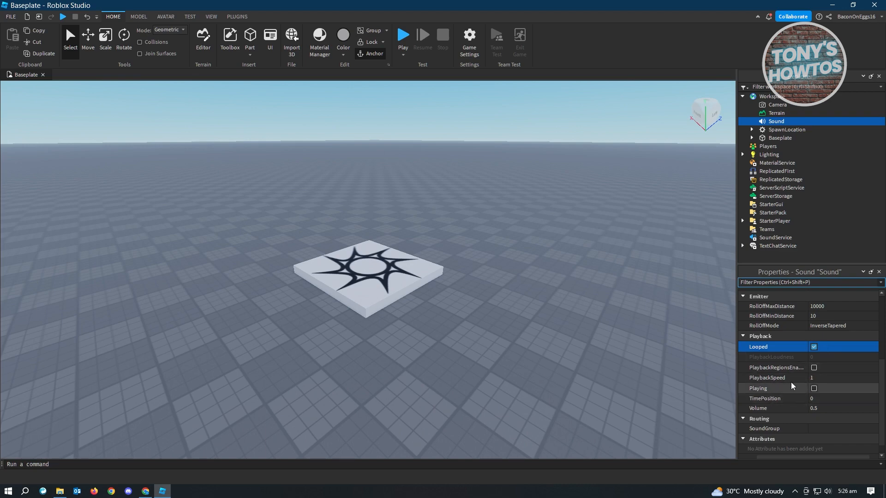
left_click(814, 388)
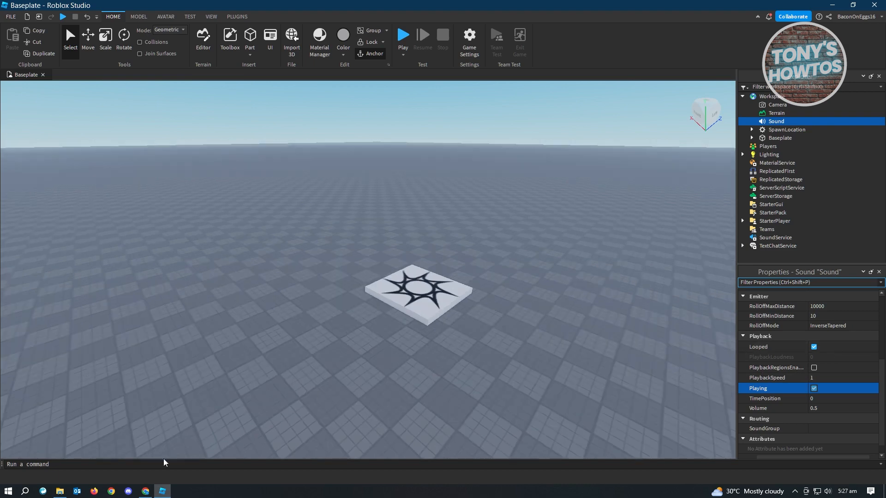
mouse_move(403, 35)
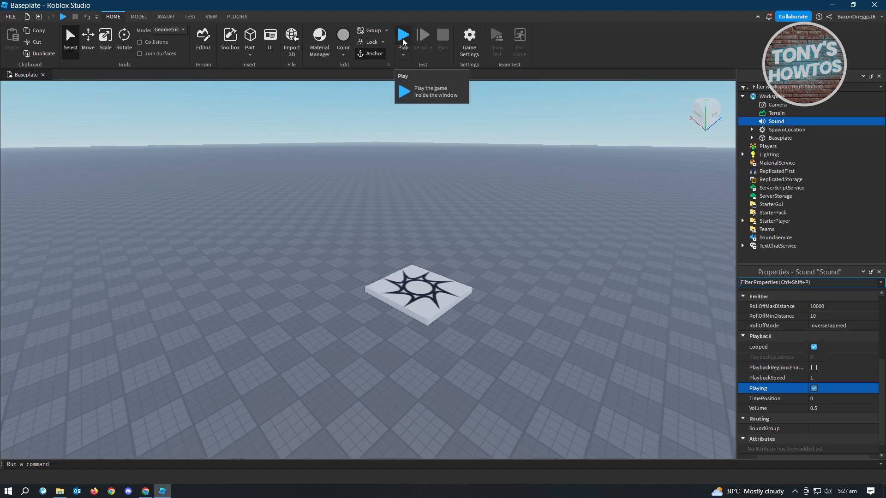
left_click(403, 35)
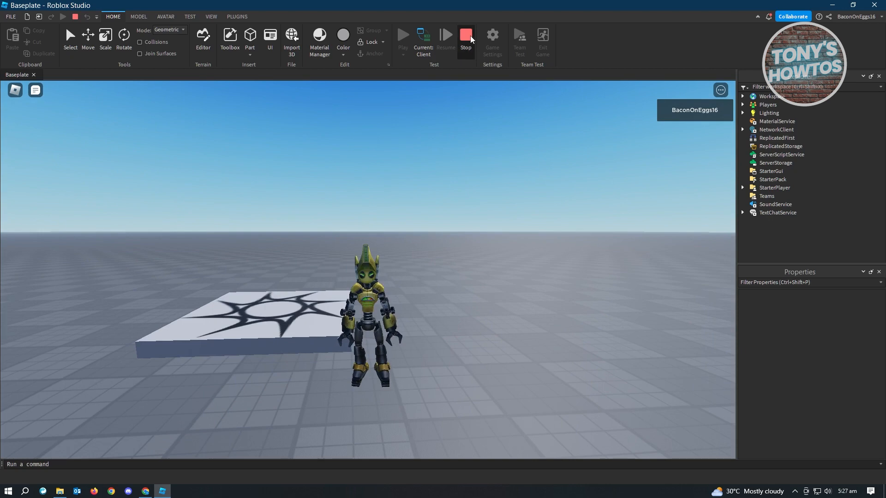
left_click(466, 35)
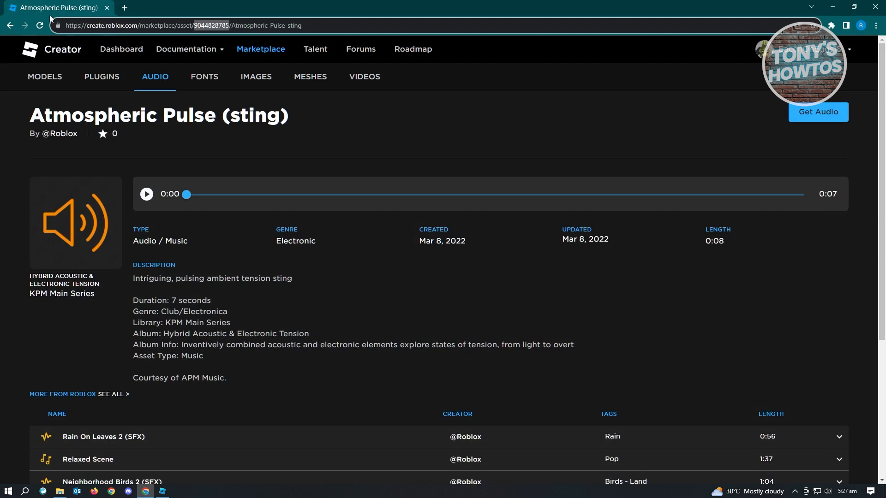
mouse_move(184, 150)
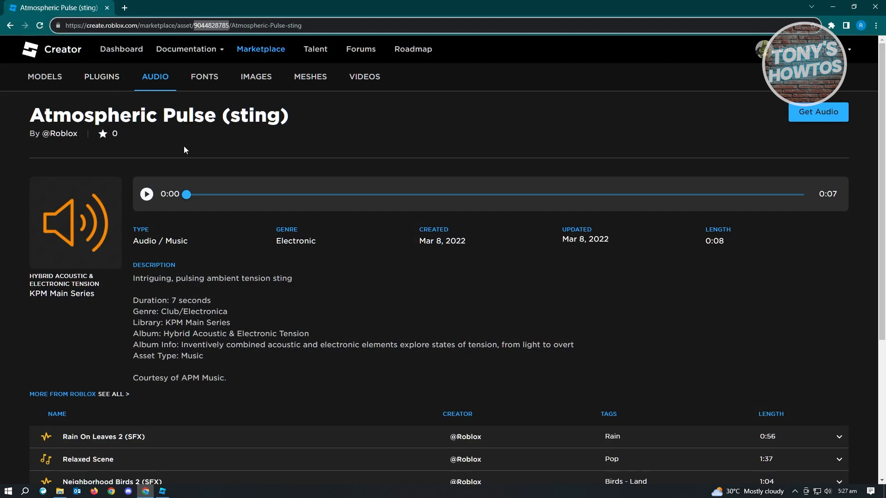
- Show the Creator Hub dashboard's Development Items filtered to Audio
left_click(121, 50)
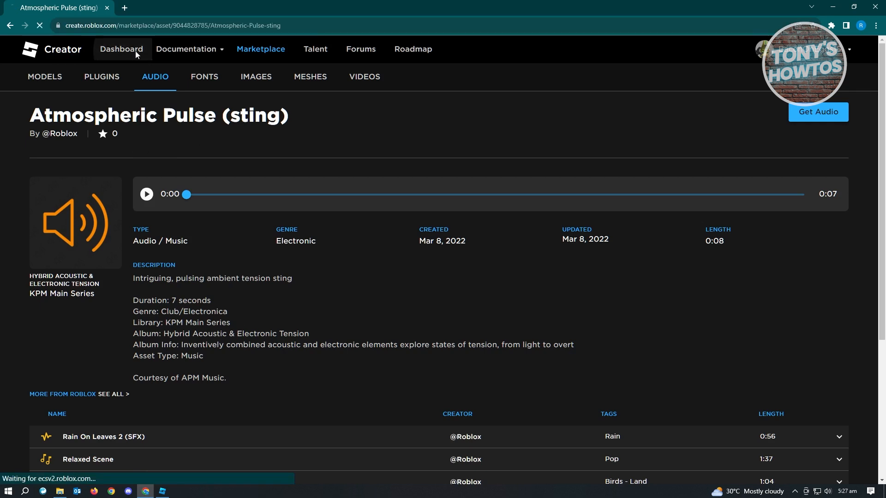
left_click(121, 50)
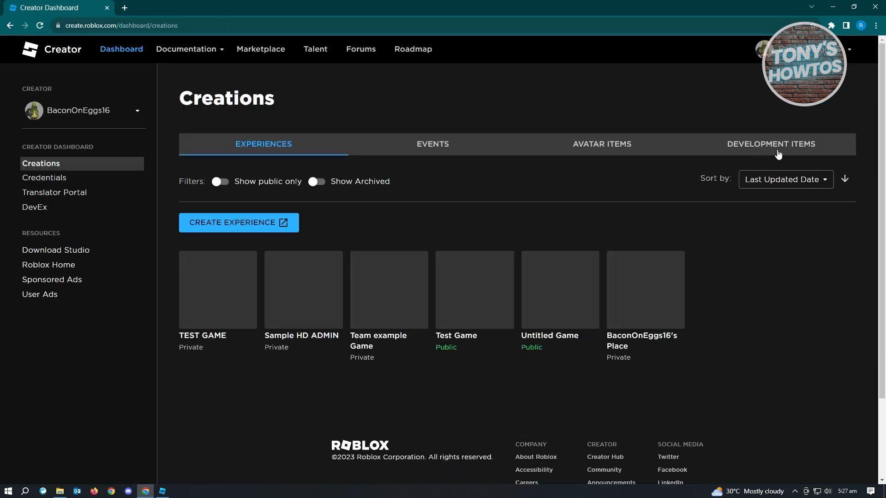
left_click(770, 144)
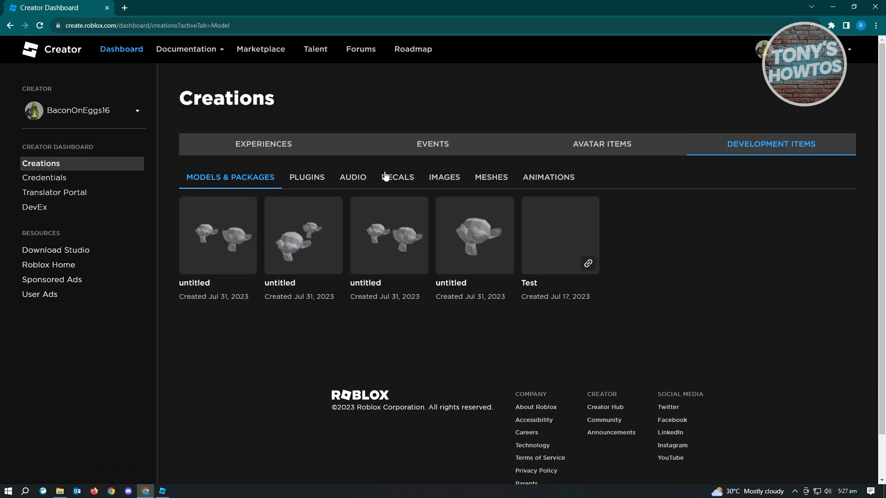
left_click(352, 177)
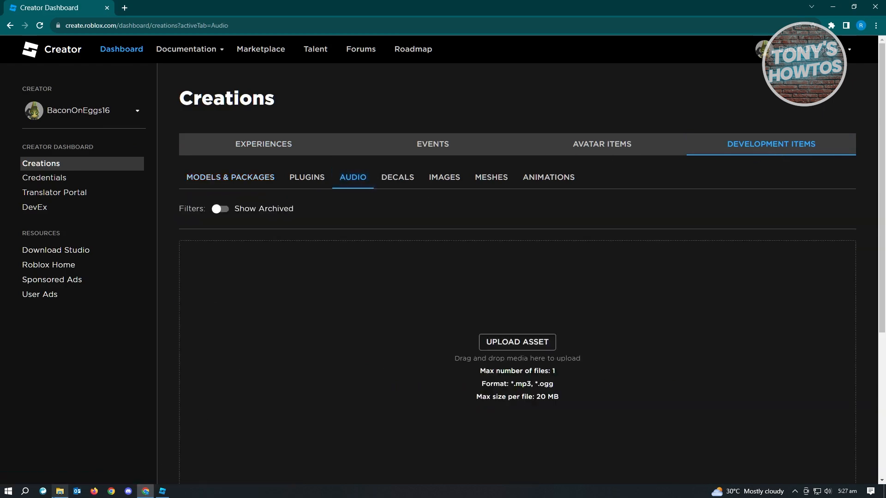
- Choose the mixkit-sun-and-his-daughter-580 mp3 for upload and describe it as 'Audio'
left_click(515, 342)
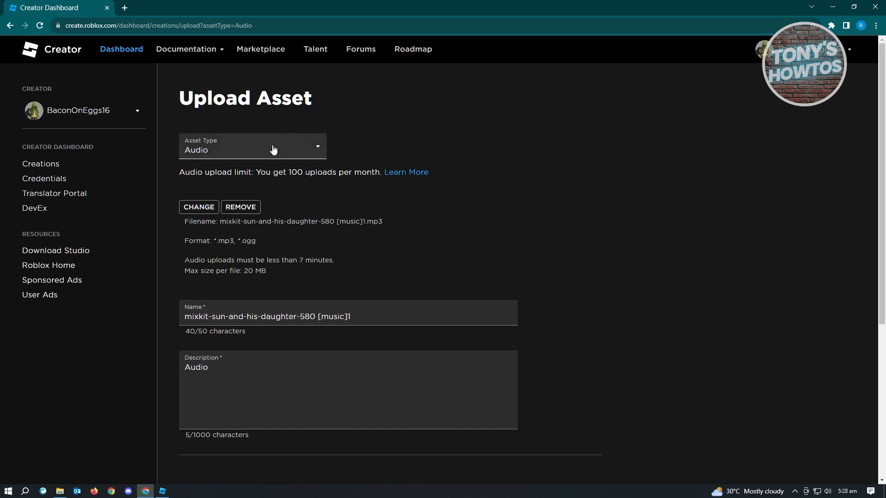
mouse_move(268, 159)
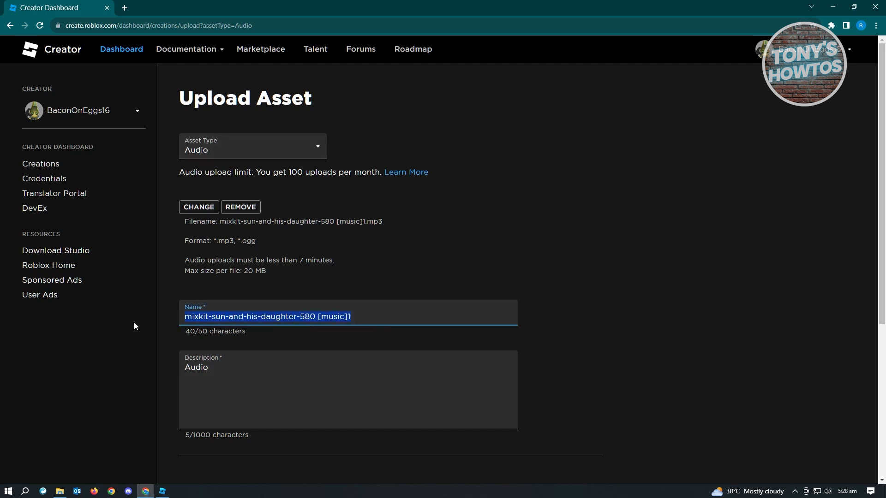
scroll("down", 3)
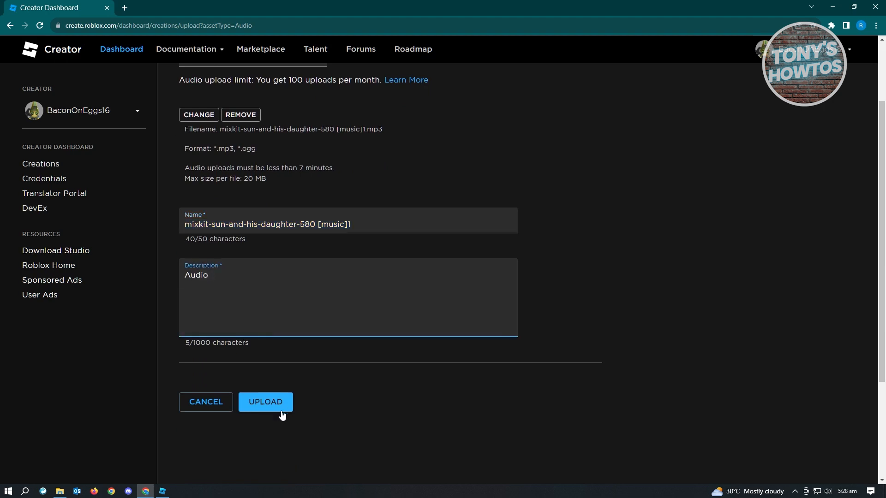
left_click(266, 402)
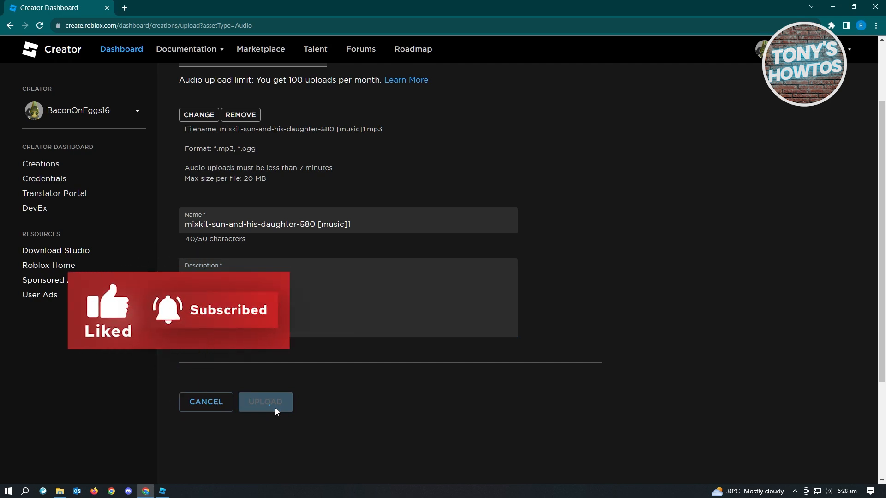
type("Audio")
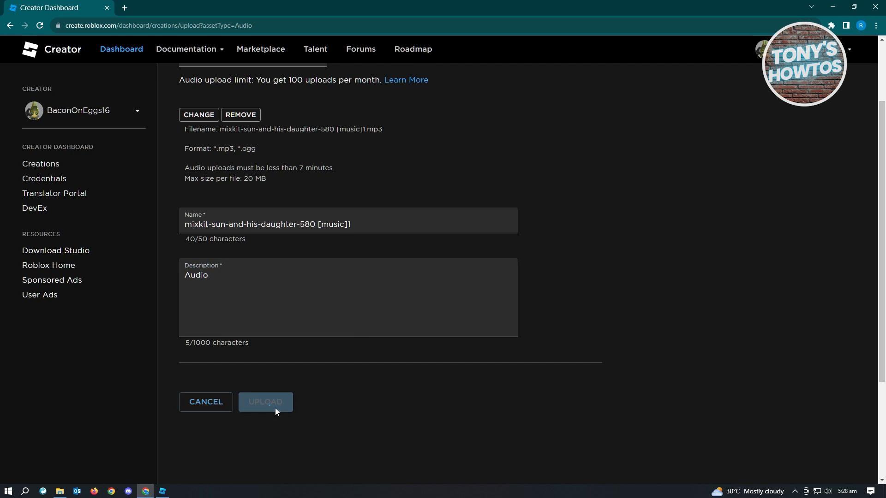
- Submit the upload, retrying until the track is listed among the audio creations
left_click(265, 402)
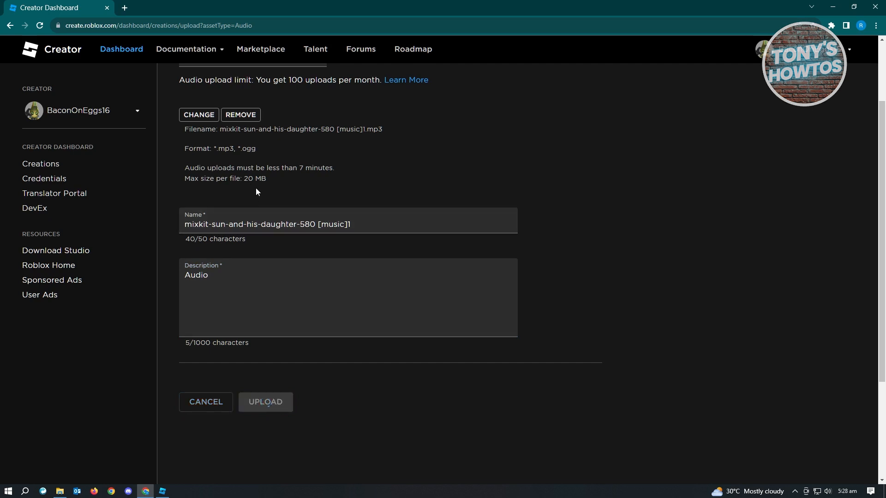
left_click(265, 402)
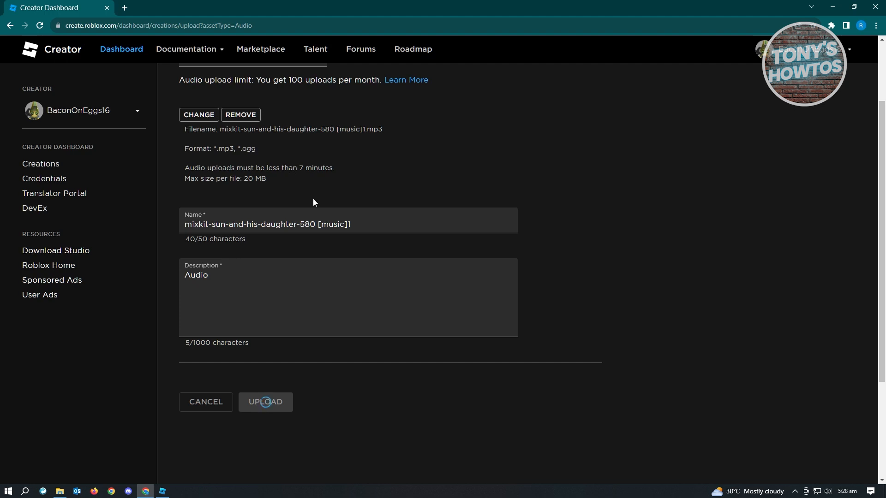
mouse_move(252, 187)
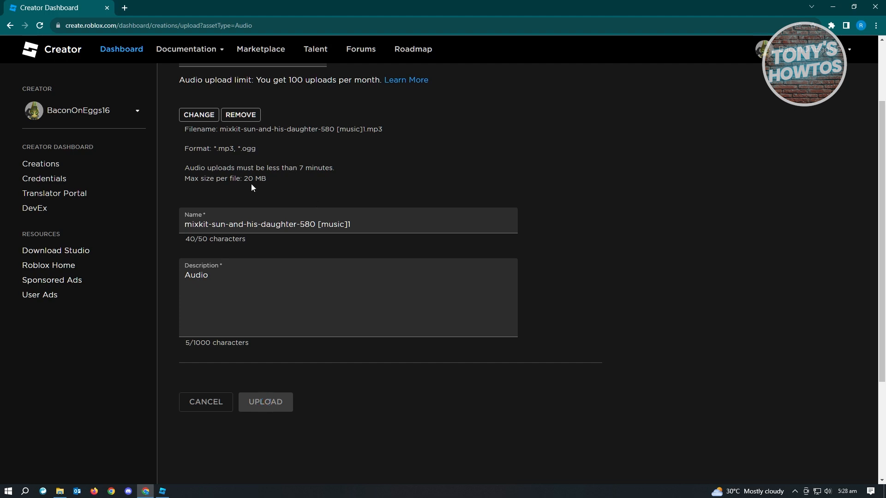
left_click(265, 401)
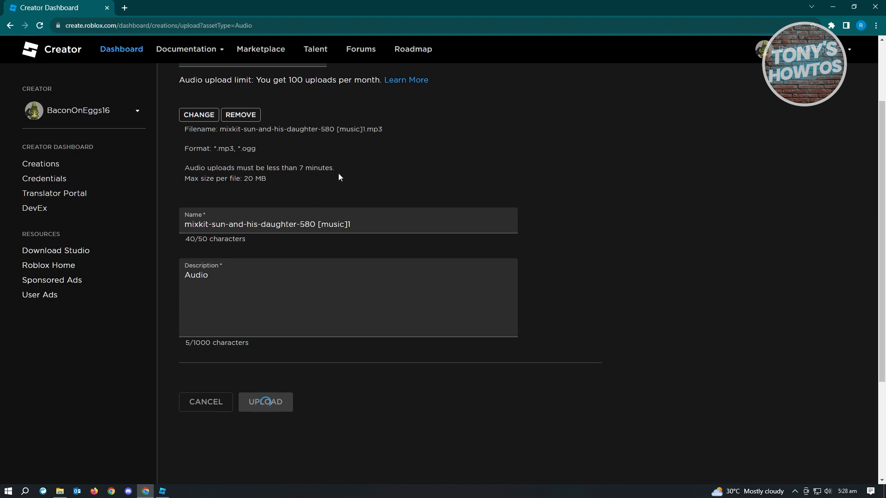
left_click(265, 402)
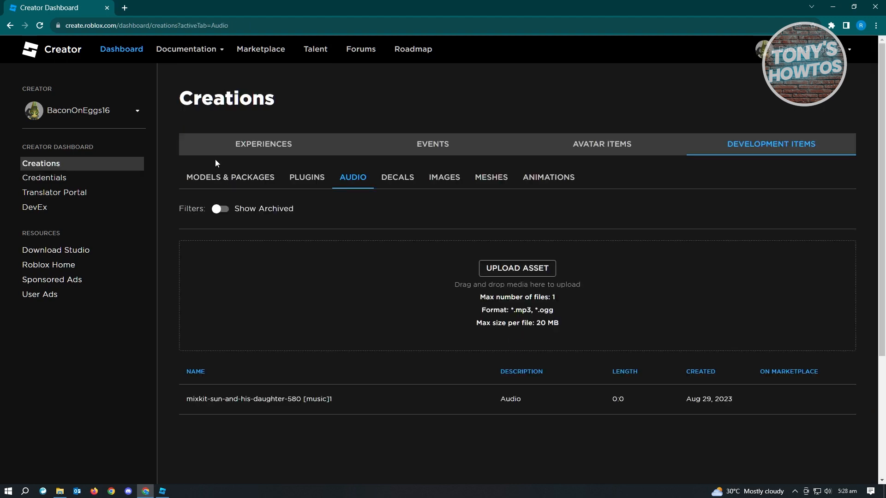
mouse_move(532, 347)
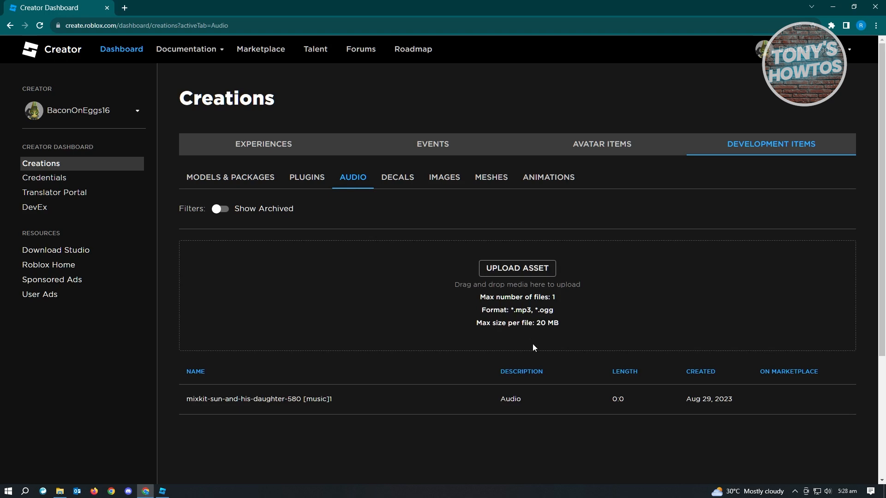
left_click(258, 399)
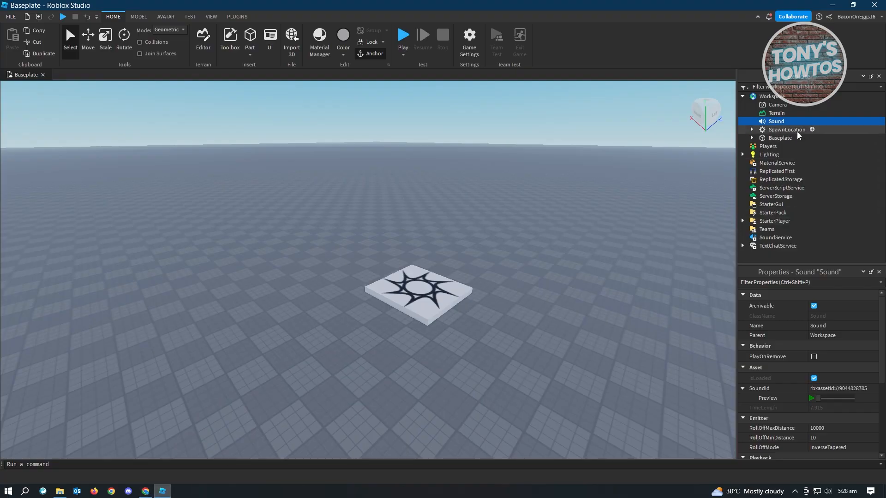
left_click(842, 388)
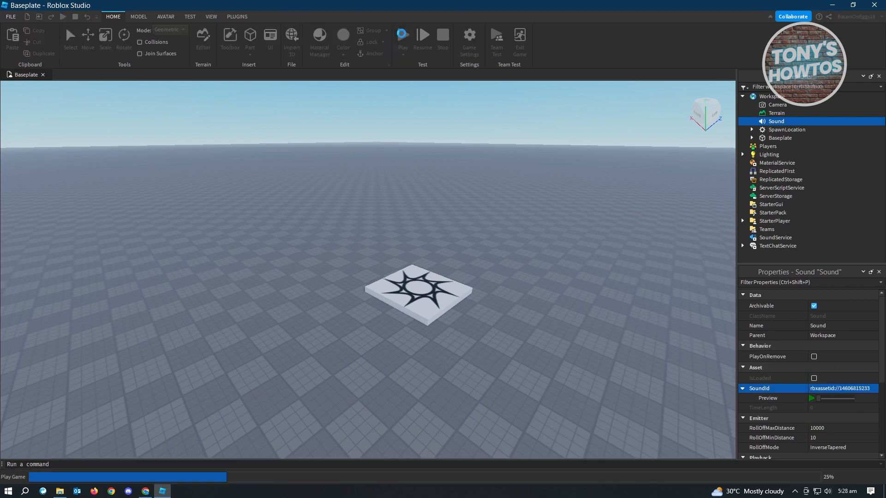
left_click(402, 35)
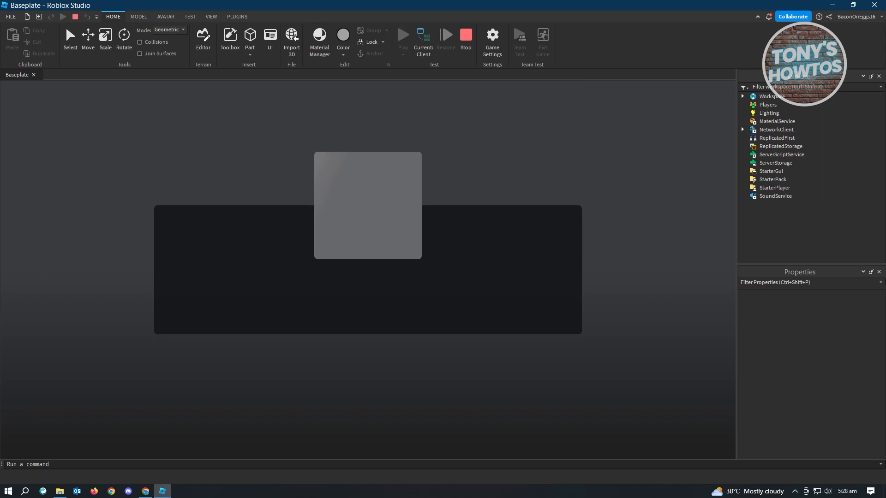
left_click(402, 35)
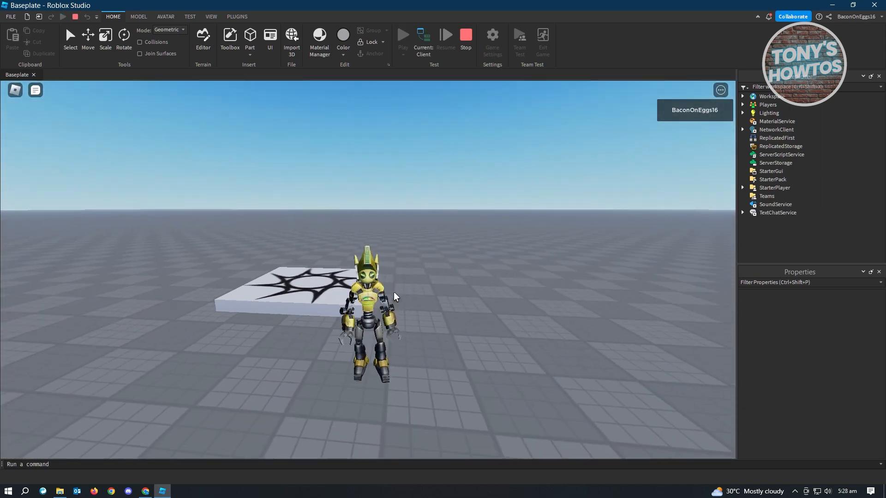
left_click(465, 35)
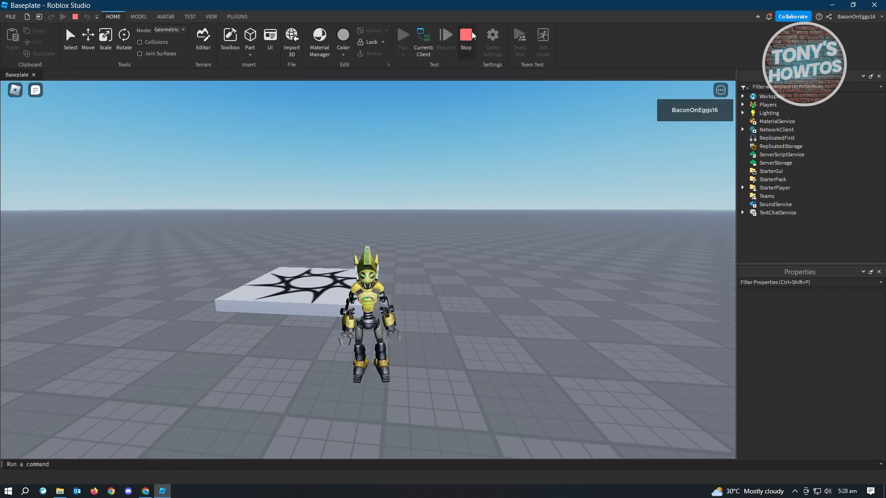
left_click(466, 34)
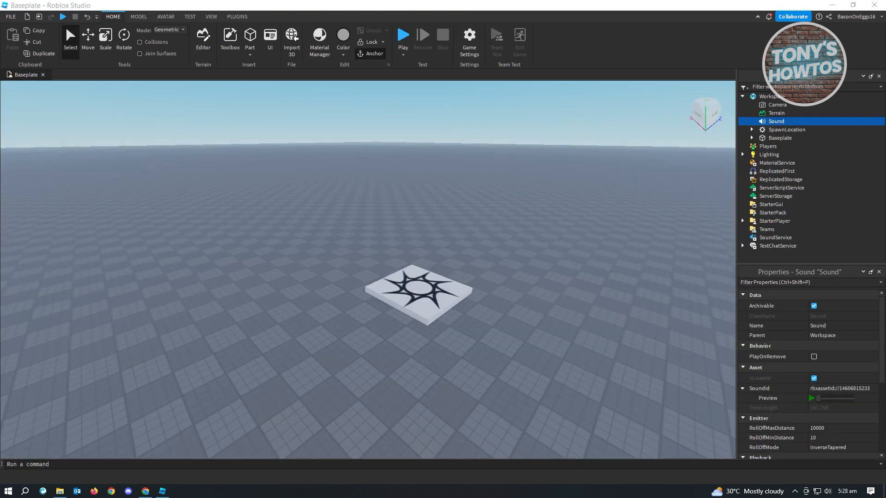